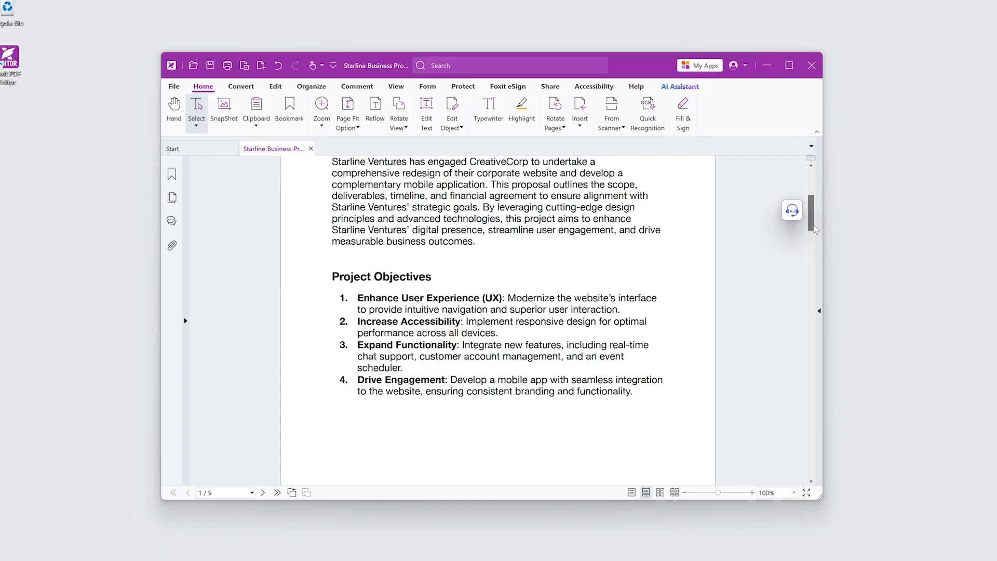
# - Bookmark the Project Objectives heading and the Phase headings under Scope of Work
pyautogui.scroll(-3)
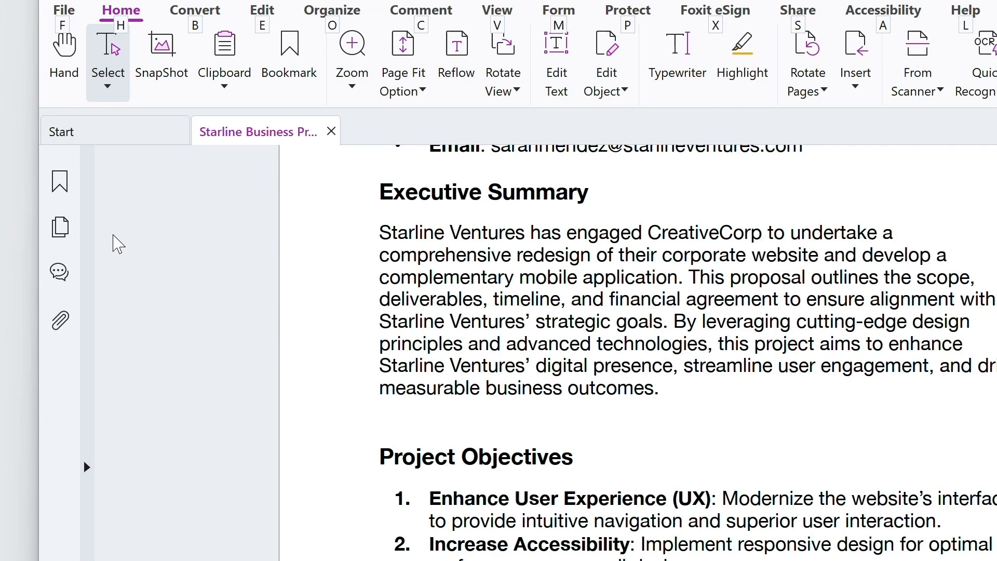
pyautogui.click(60, 180)
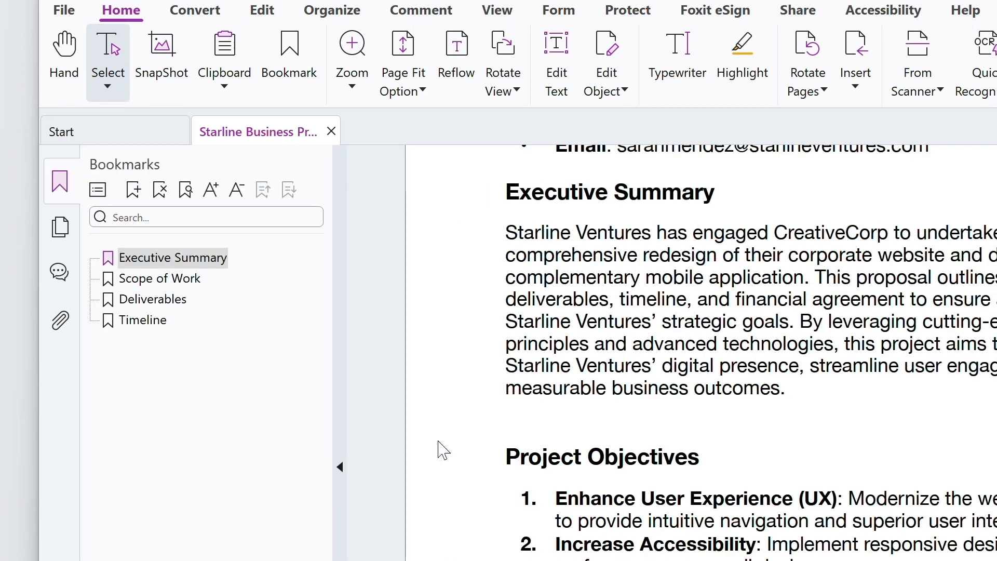
pyautogui.doubleClick(600, 457)
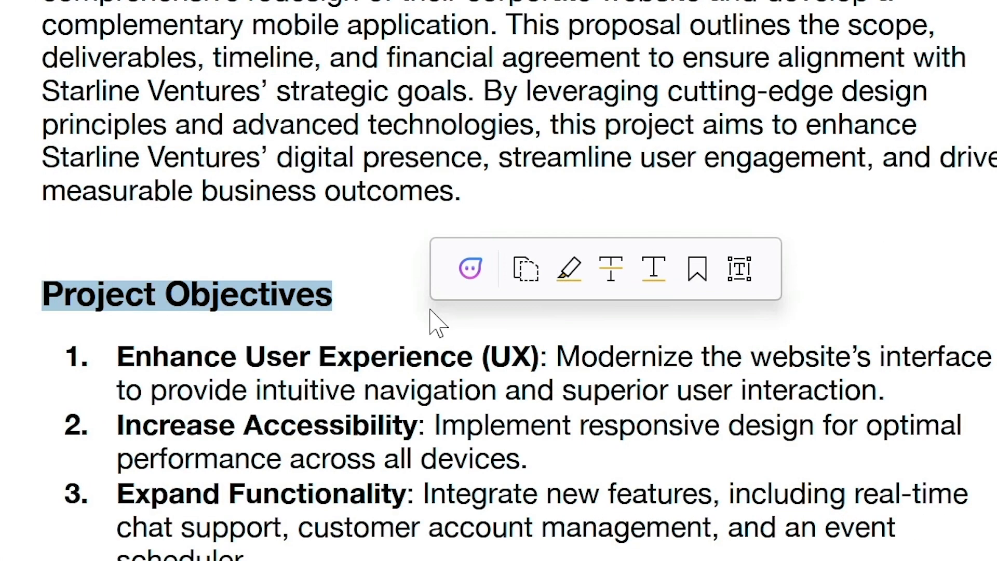
pyautogui.moveTo(696, 274)
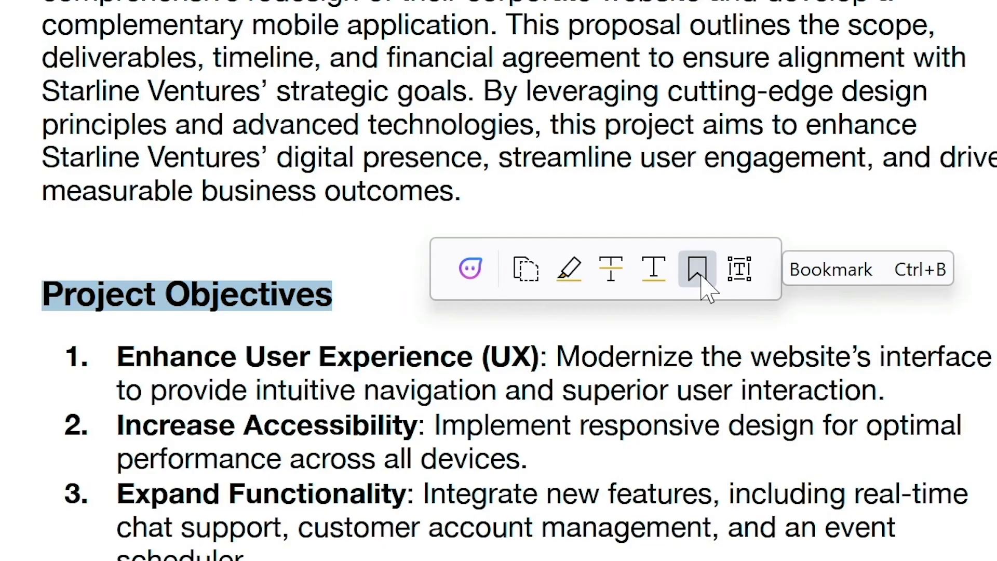
pyautogui.click(696, 269)
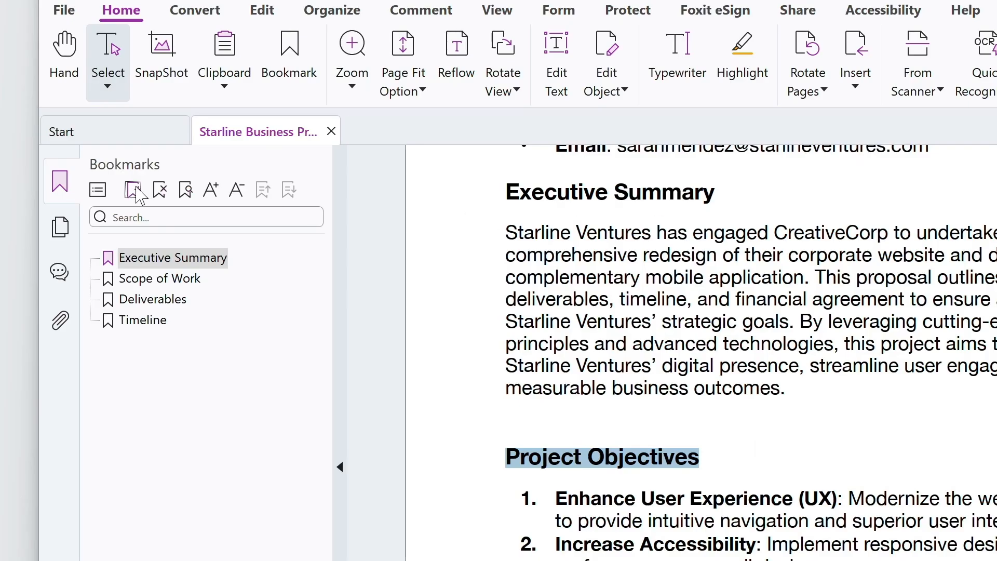
pyautogui.click(134, 189)
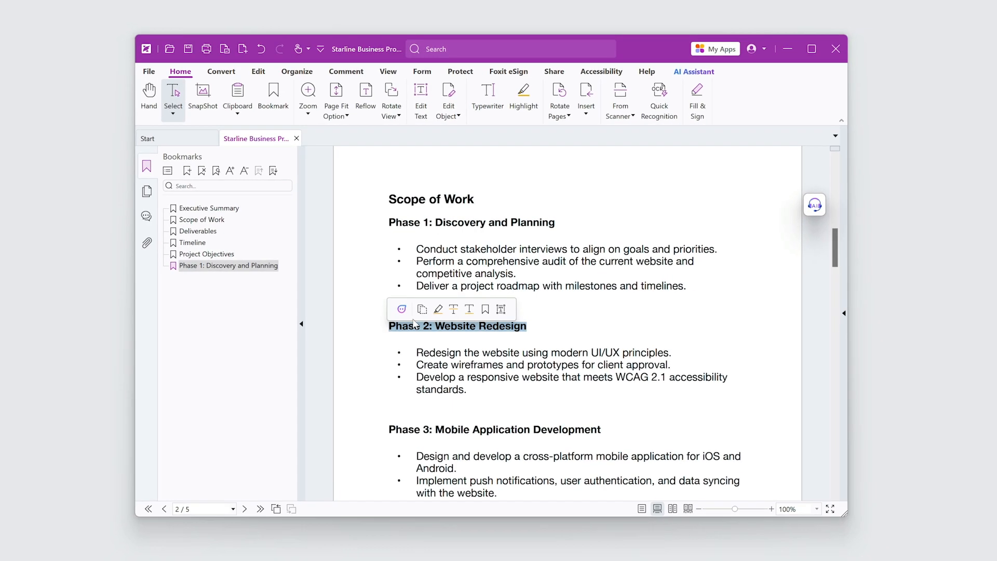
pyautogui.click(485, 310)
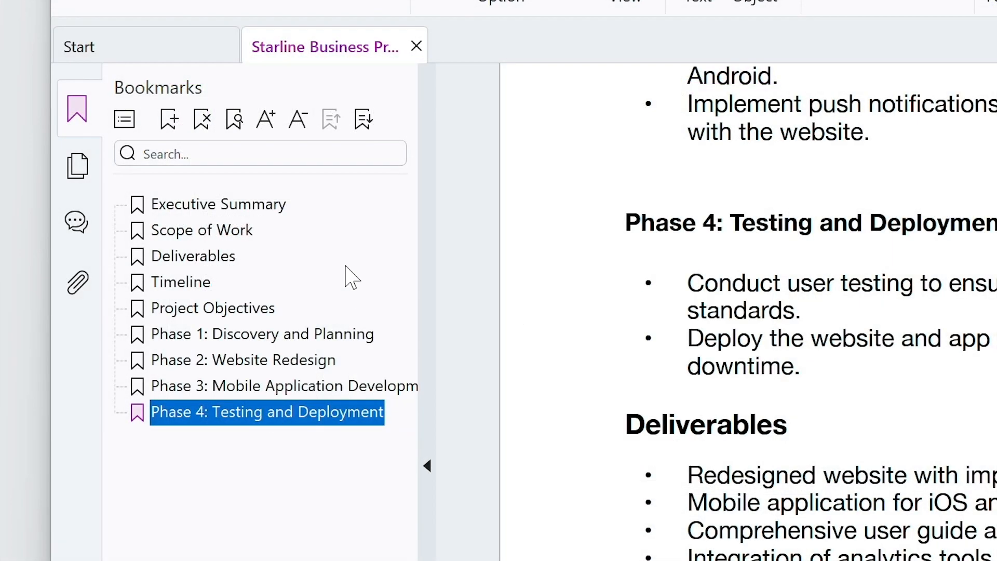
# - Drag Phases 1 through 4 onto Scope of Work so they become its child bookmarks
pyautogui.click(261, 334)
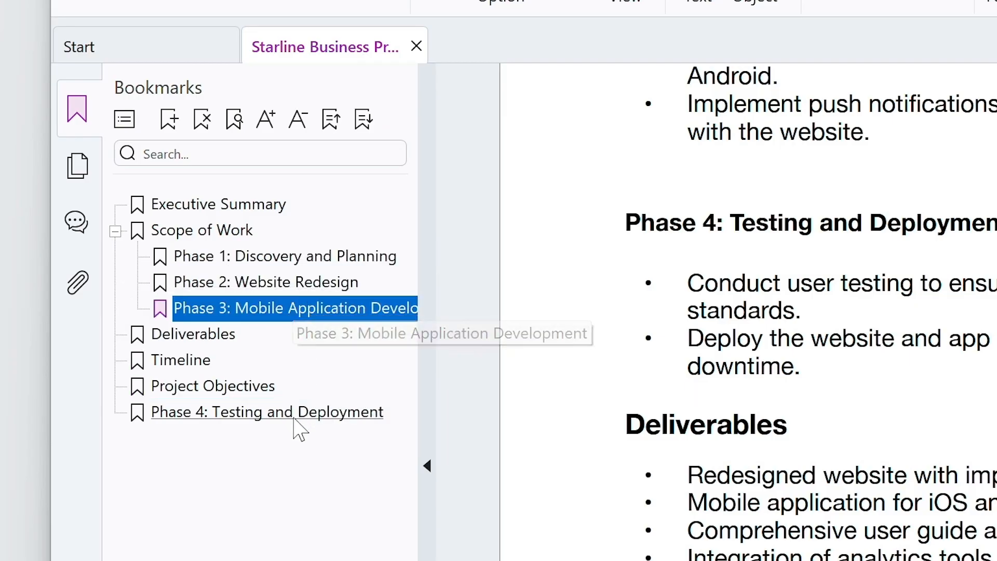
pyautogui.click(185, 360)
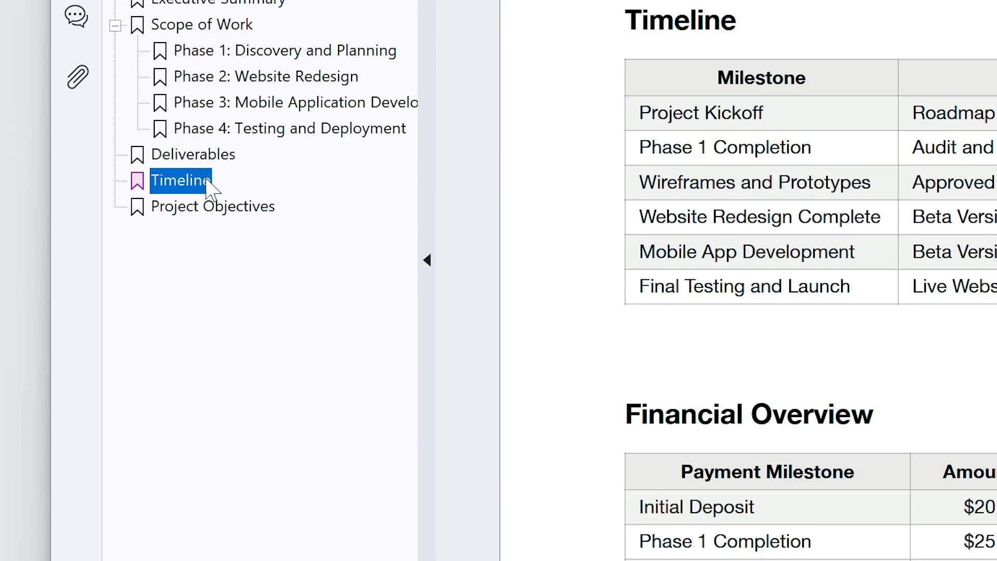
# - Rename the Timeline bookmark to 'Project Kickoff'
pyautogui.rightClick(179, 180)
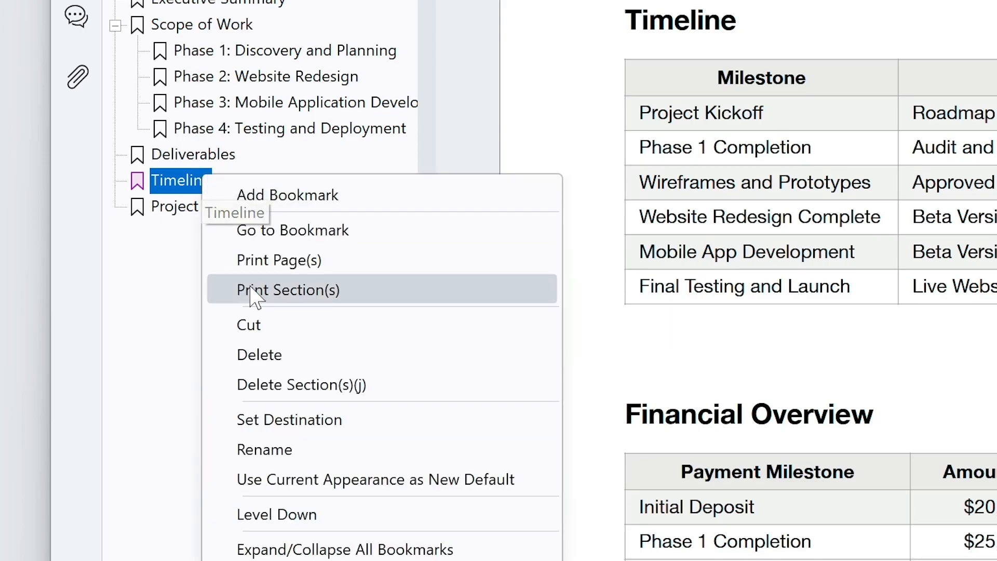
pyautogui.click(264, 450)
pyautogui.write('Project Kickoff')
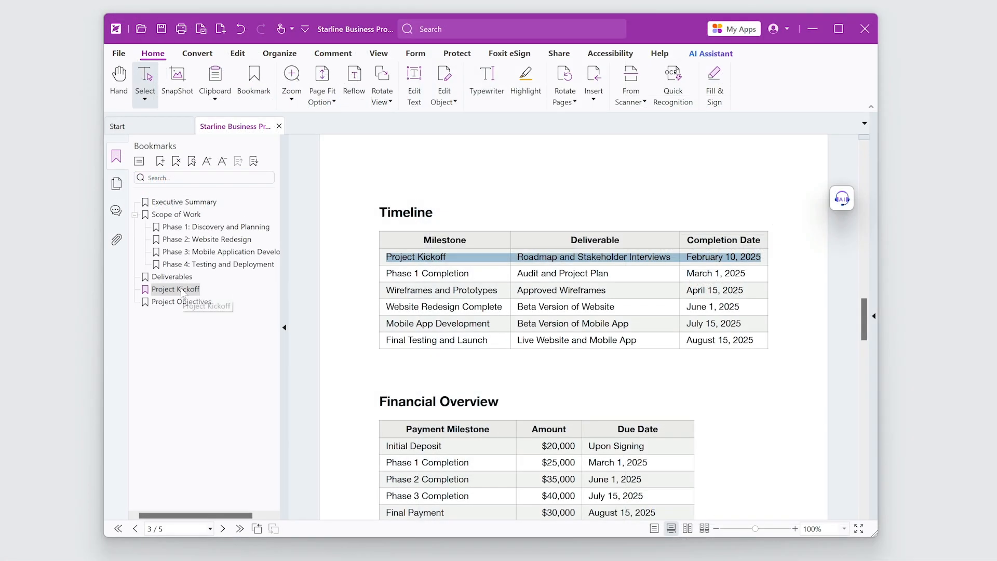
# - Set the Project Kickoff bookmark's destination to the Timeline table on page 3 and confirm
pyautogui.rightClick(173, 288)
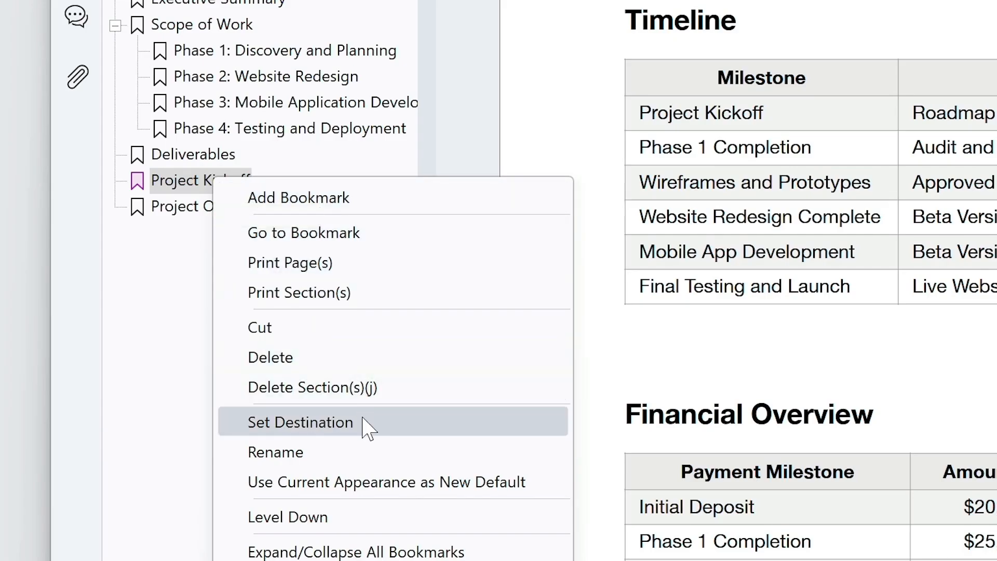
pyautogui.click(300, 423)
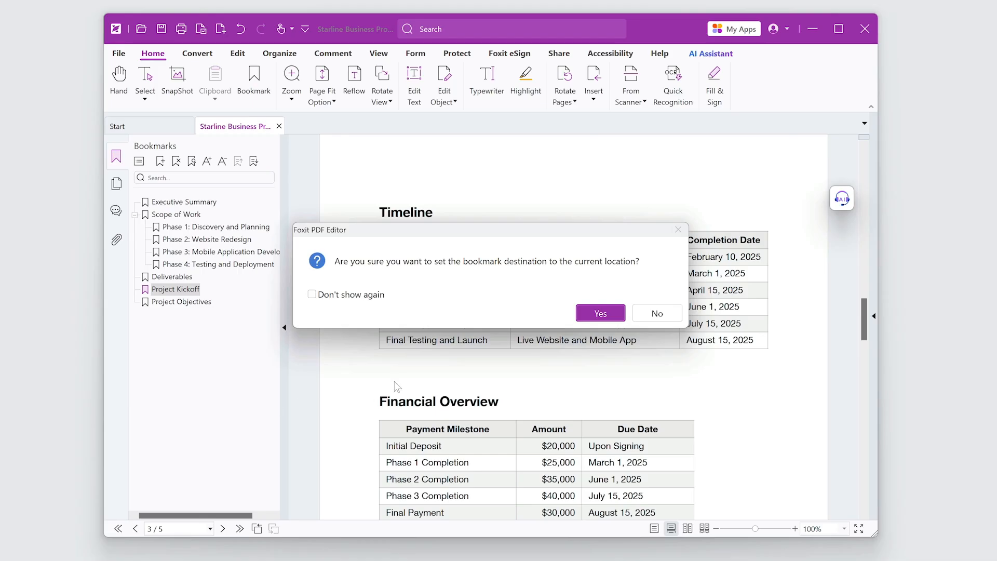
pyautogui.click(599, 313)
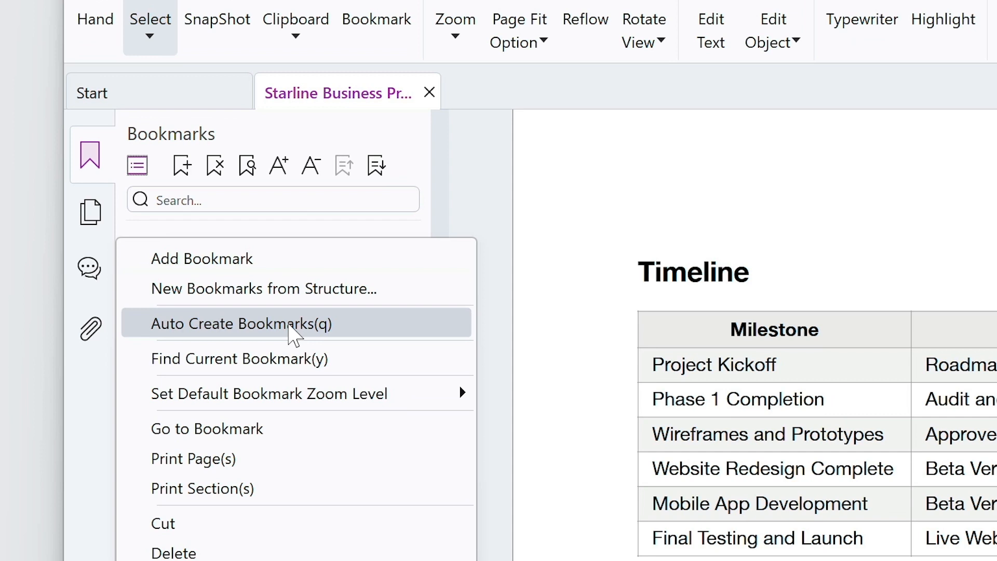
# - Auto-create ten bookmarks from the 16 pt bold headings after the existing entries
pyautogui.click(240, 324)
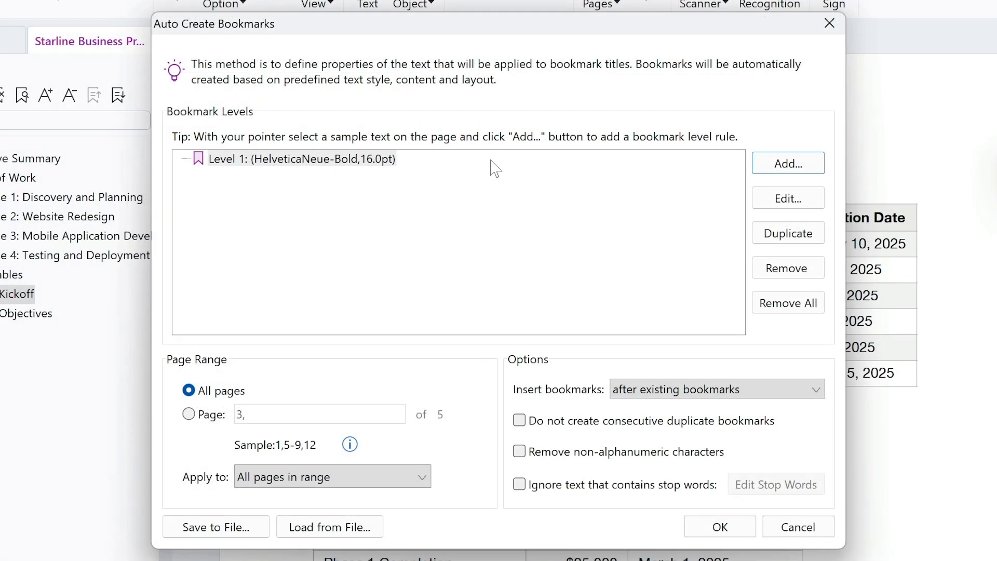
pyautogui.moveTo(474, 260)
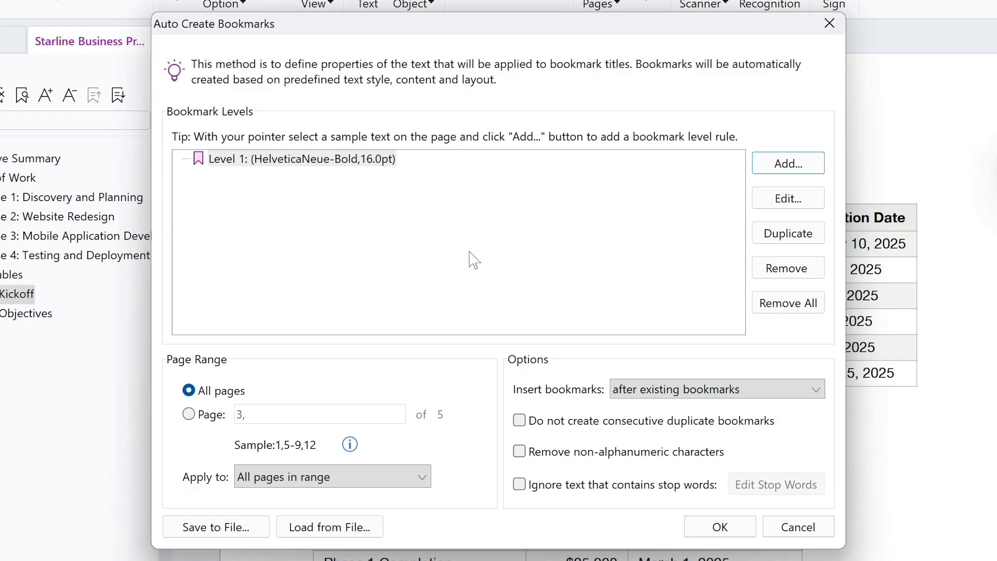
pyautogui.click(719, 527)
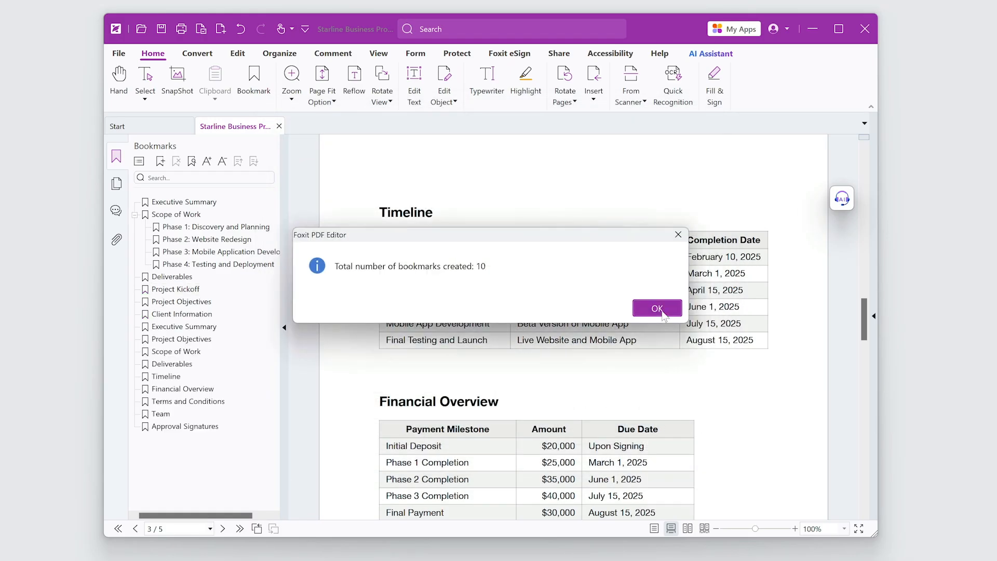
pyautogui.click(657, 308)
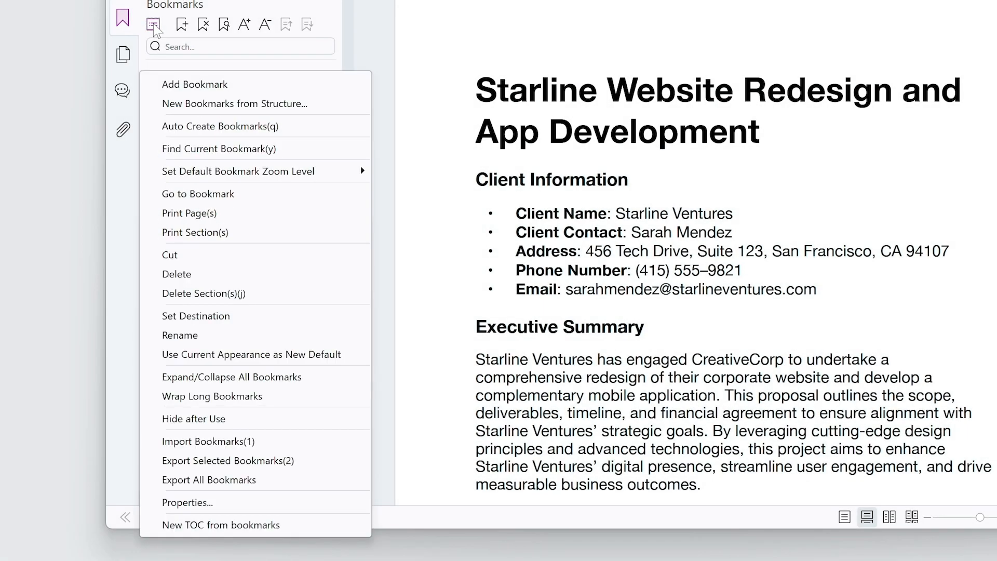
pyautogui.moveTo(248, 318)
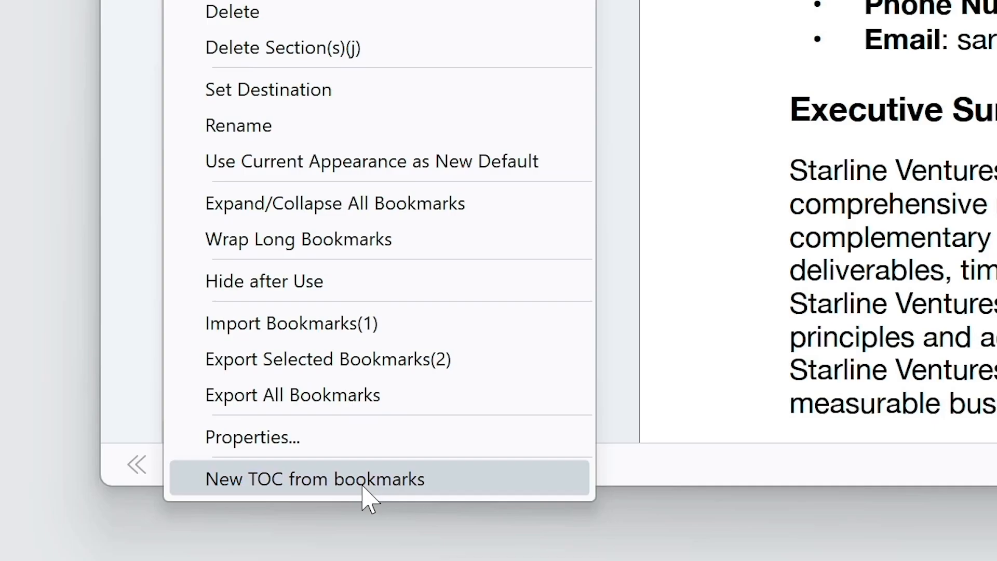
# - Generate a TOC page from all bookmark levels with the default style at the document front
pyautogui.click(313, 479)
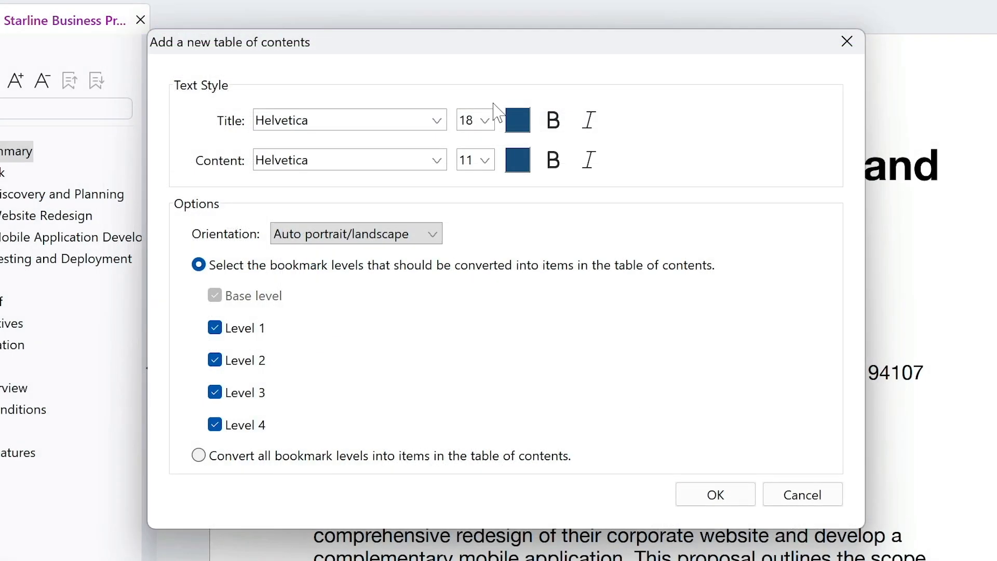
pyautogui.moveTo(378, 506)
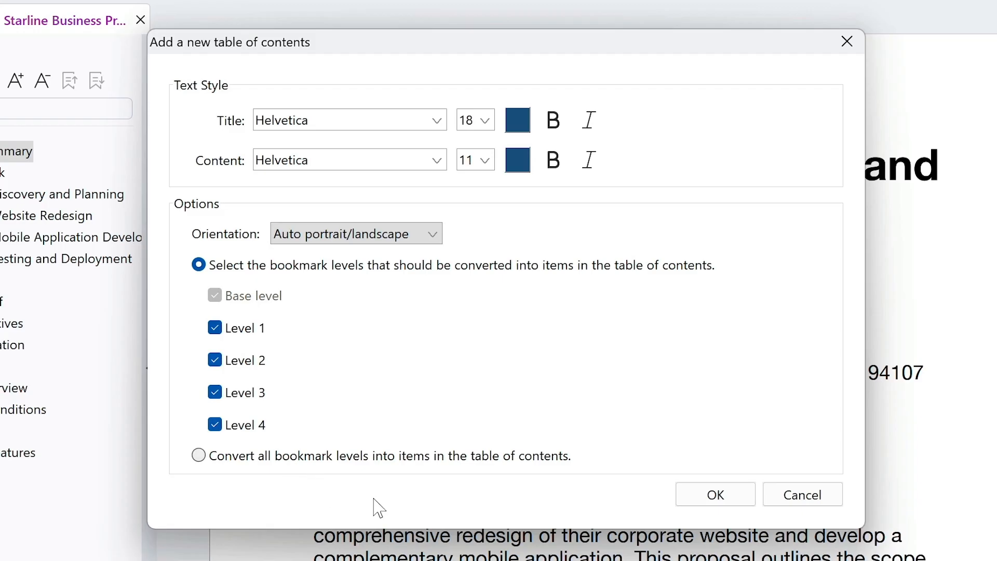
pyautogui.click(715, 494)
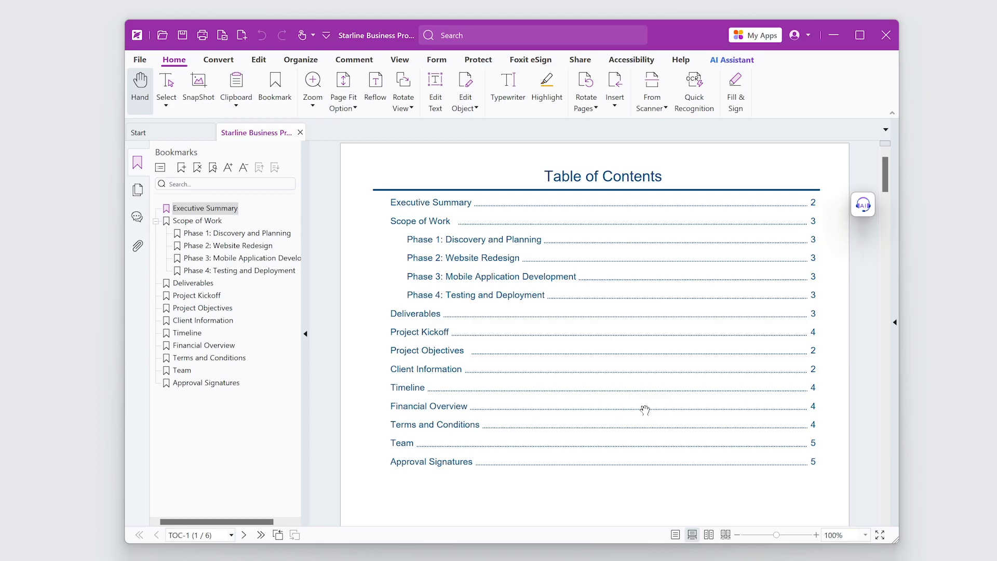
pyautogui.moveTo(638, 519)
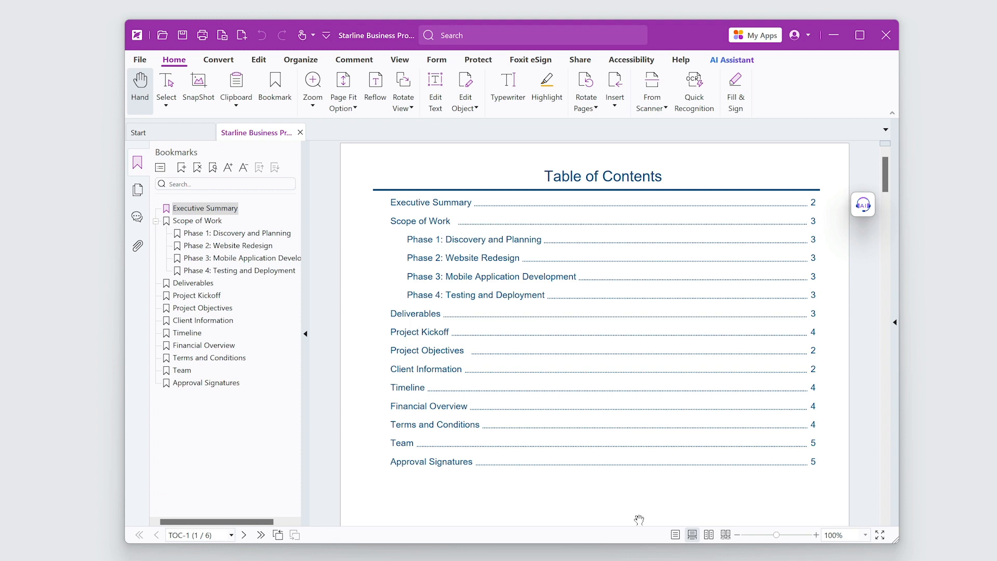
# - Follow the TOC's Terms and Conditions entry to that section and scroll back through the pages
pyautogui.click(859, 36)
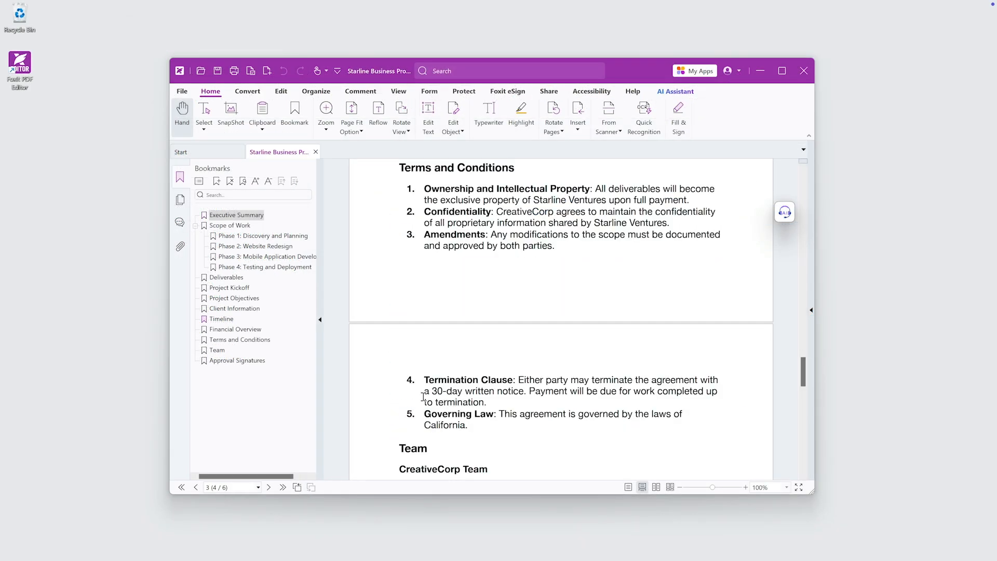
pyautogui.scroll(3)
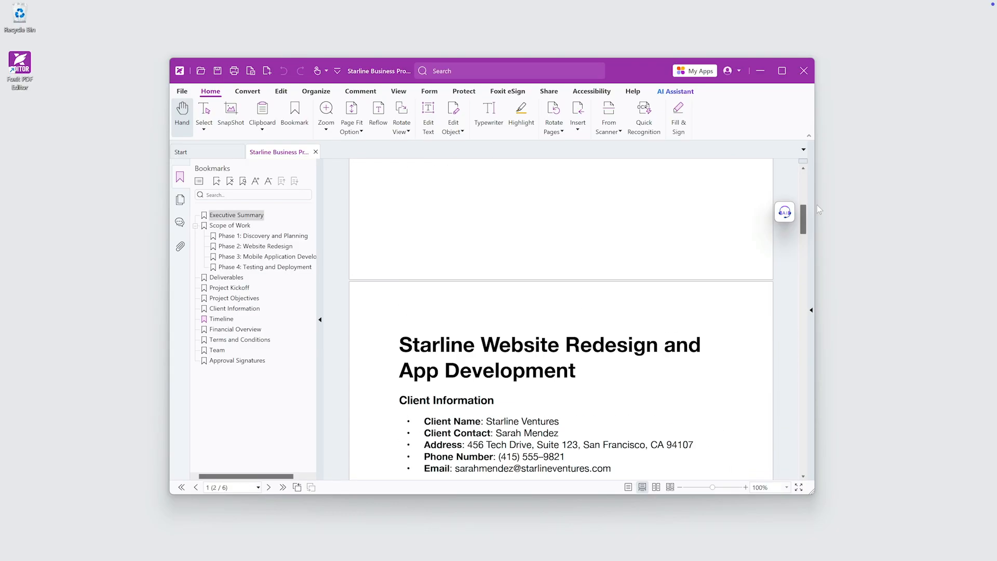
pyautogui.click(548, 91)
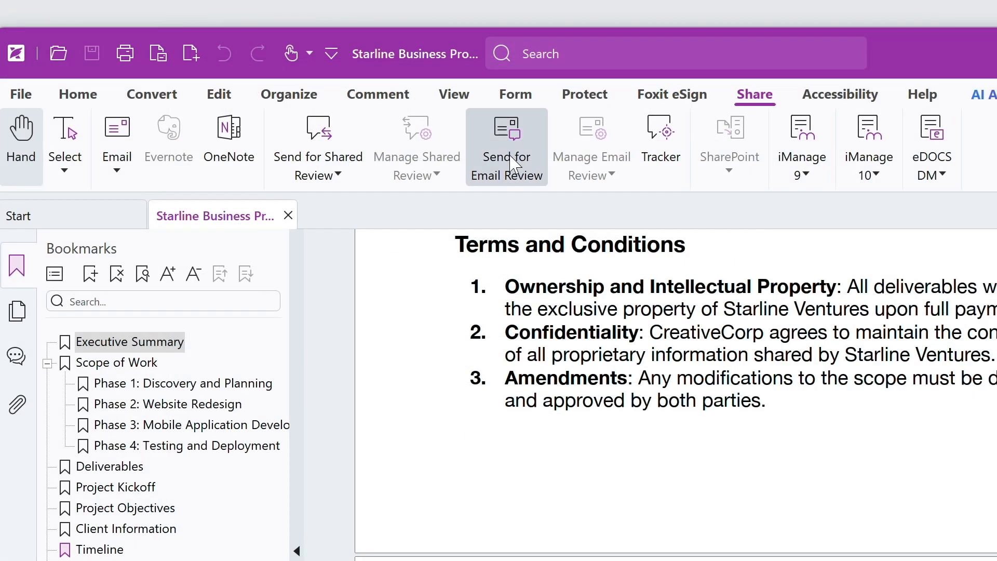